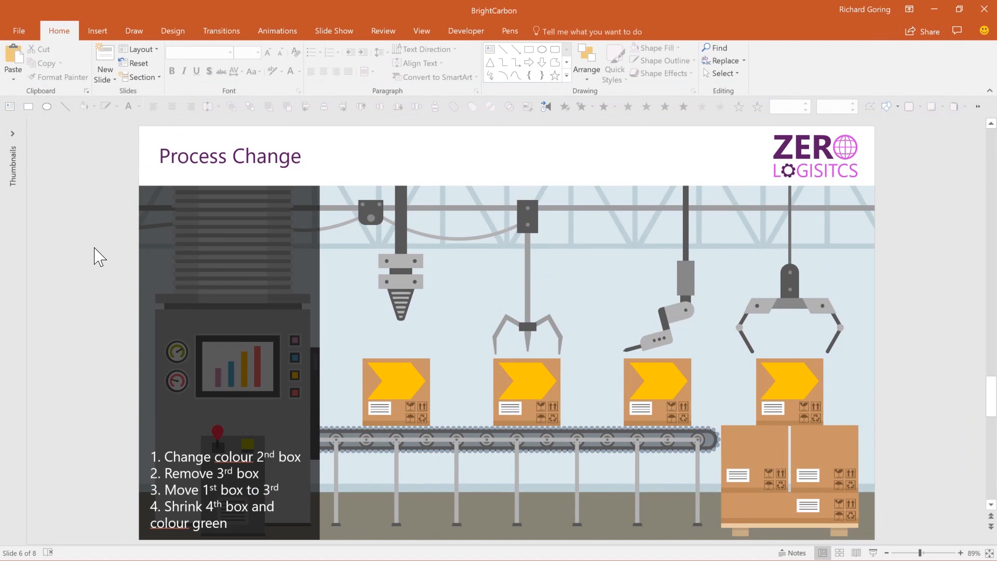
pyautogui.moveTo(705, 435)
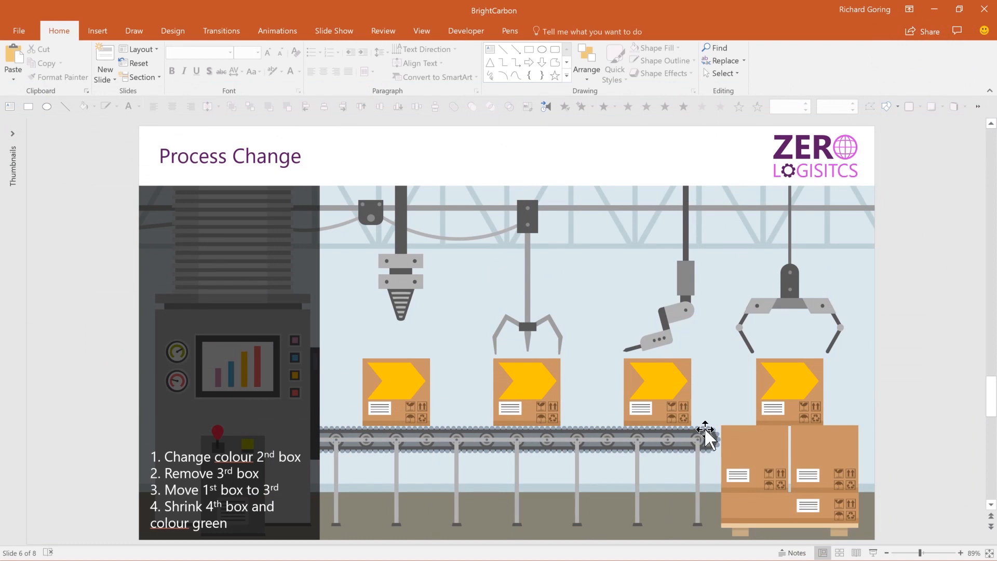
pyautogui.moveTo(775, 370)
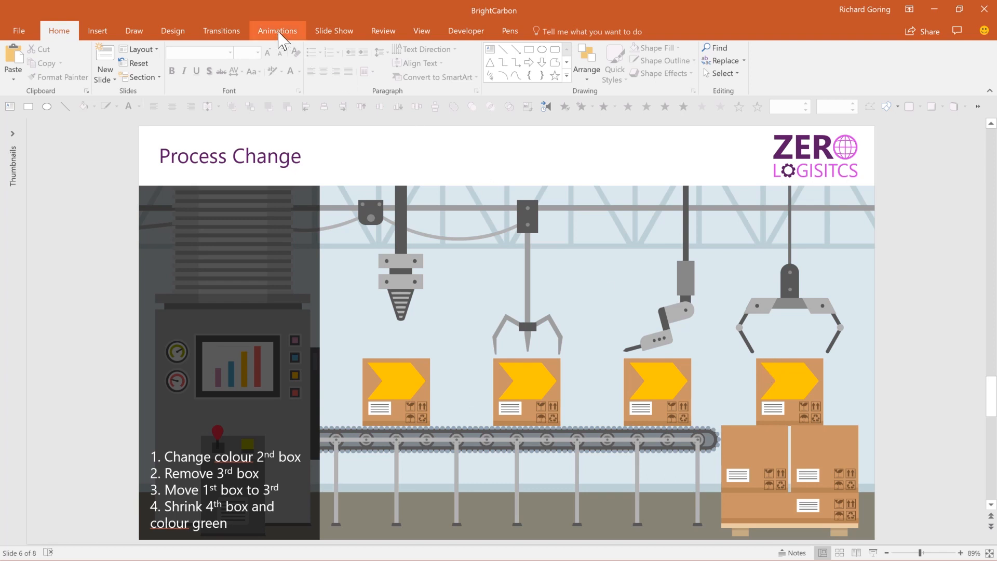
# - Show the Animations tools and the Animation Pane listing the eight fly-in effects
pyautogui.click(277, 30)
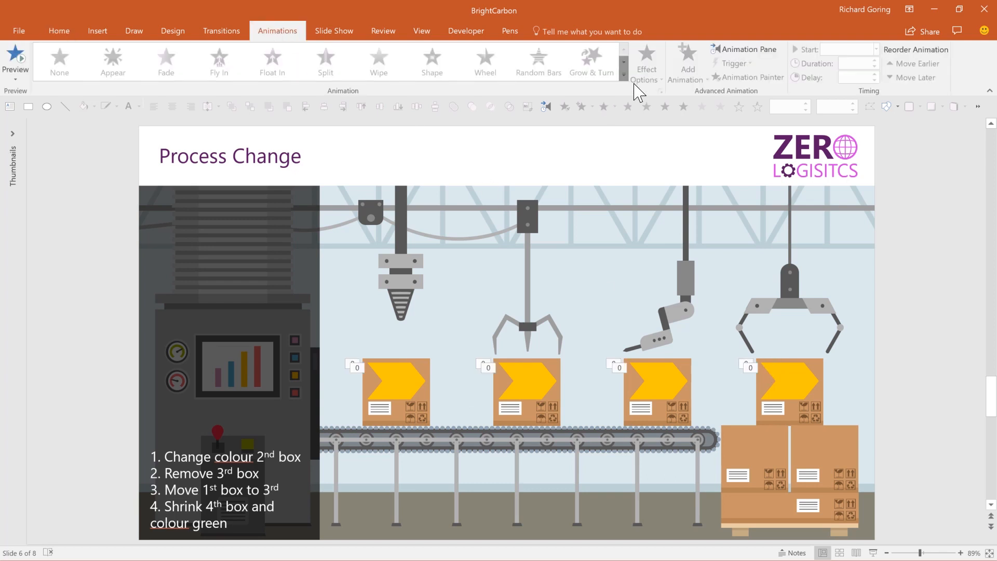
pyautogui.click(748, 49)
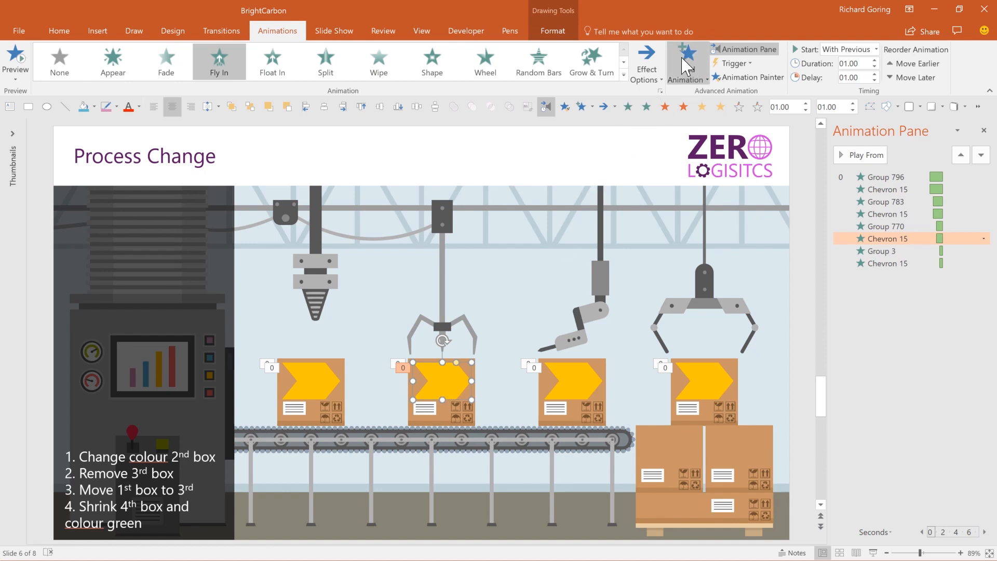
pyautogui.moveTo(687, 62)
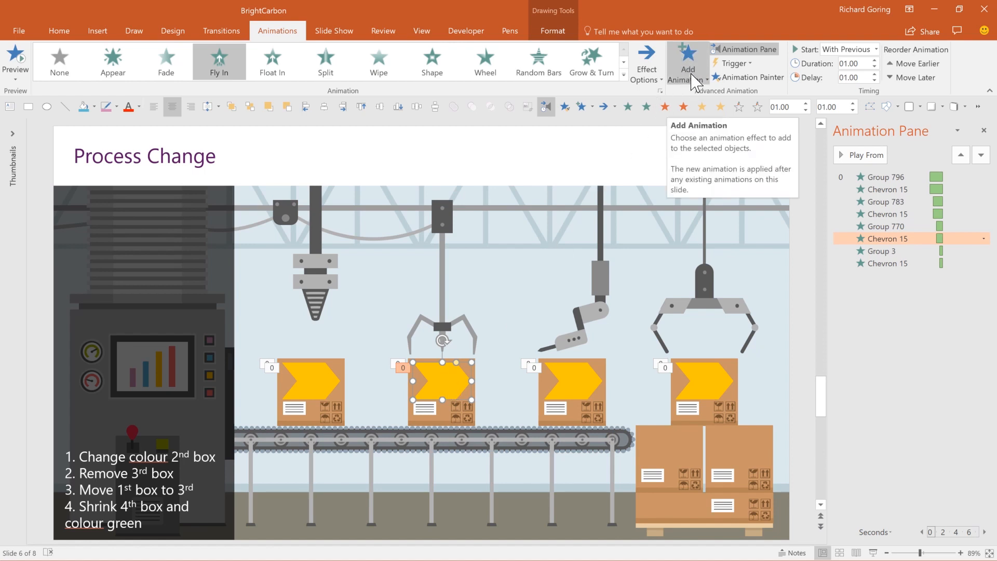
# - Add a Fill Color emphasis effect to the second box's chevron
pyautogui.click(687, 57)
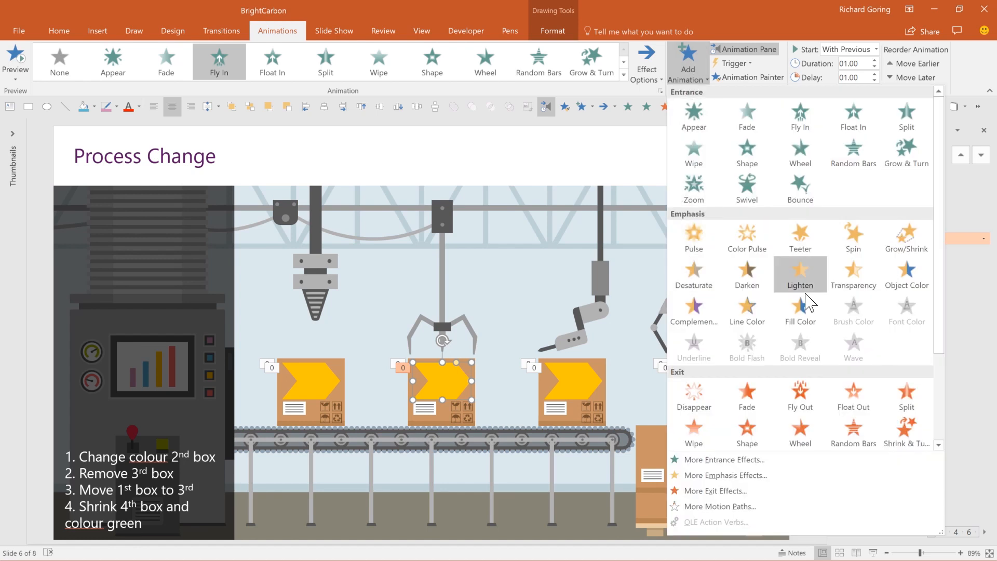
pyautogui.moveTo(800, 307)
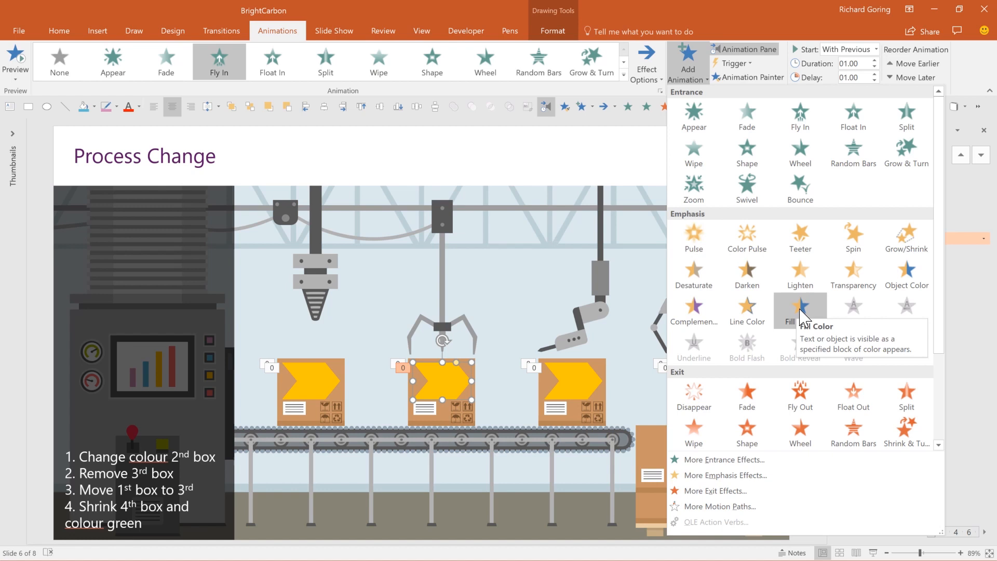
pyautogui.click(799, 308)
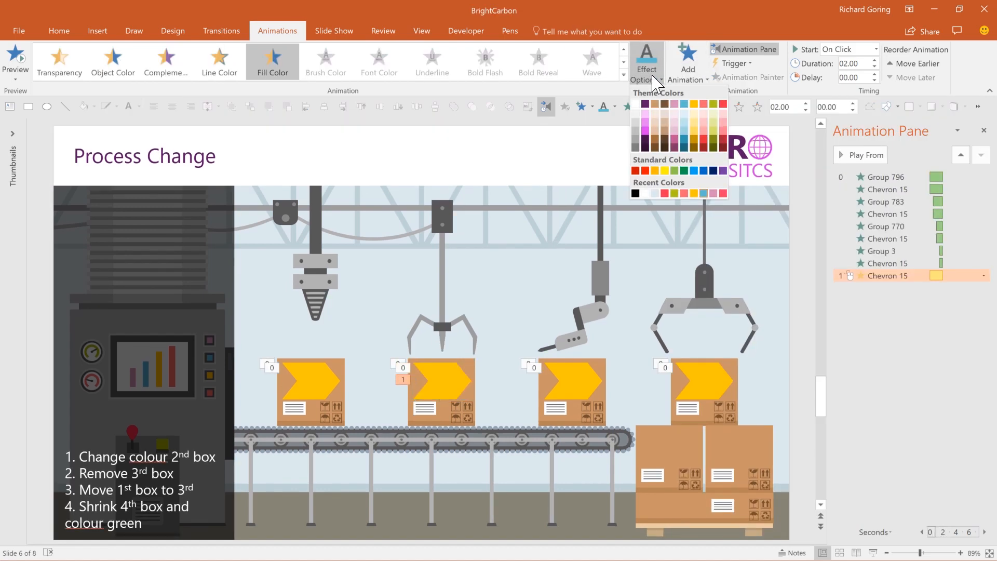
pyautogui.moveTo(689, 131)
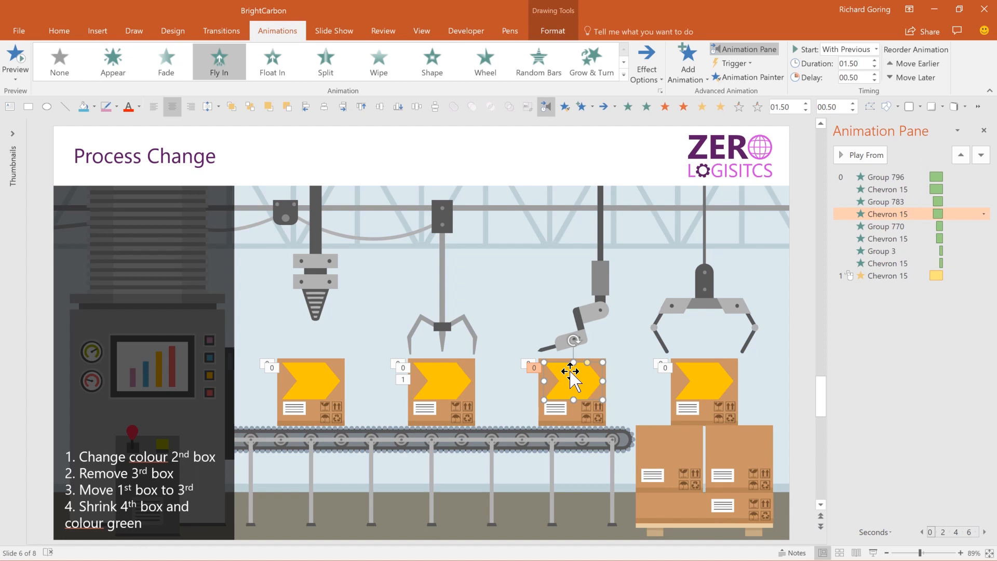
pyautogui.moveTo(583, 401)
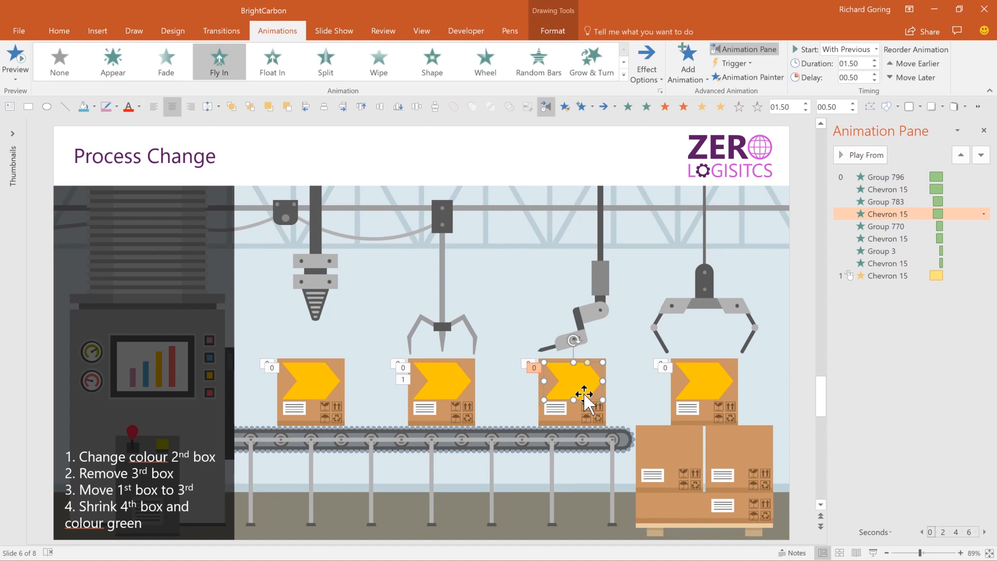
# - Select the third box with its arm and bring up the effects list
pyautogui.click(578, 394)
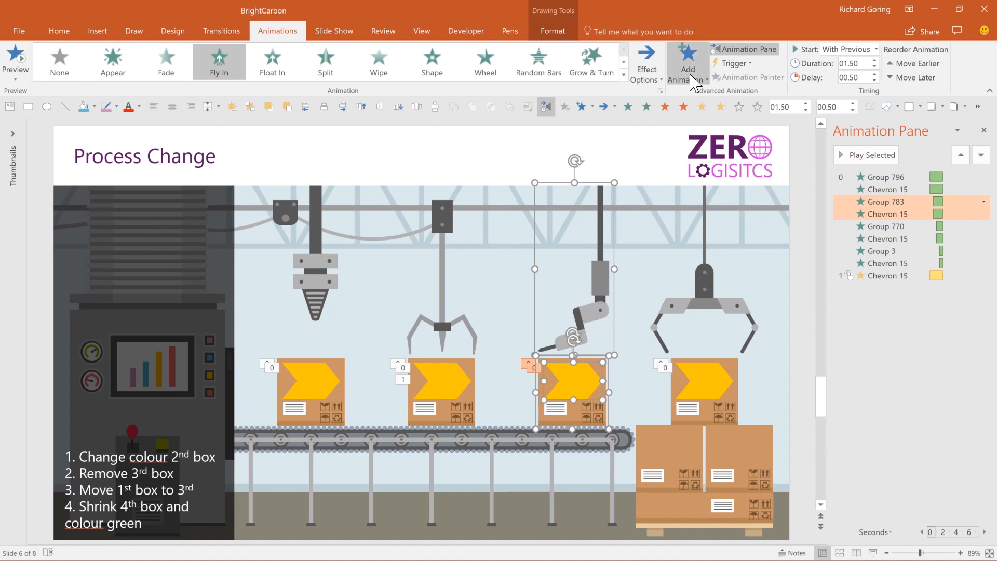
pyautogui.click(688, 62)
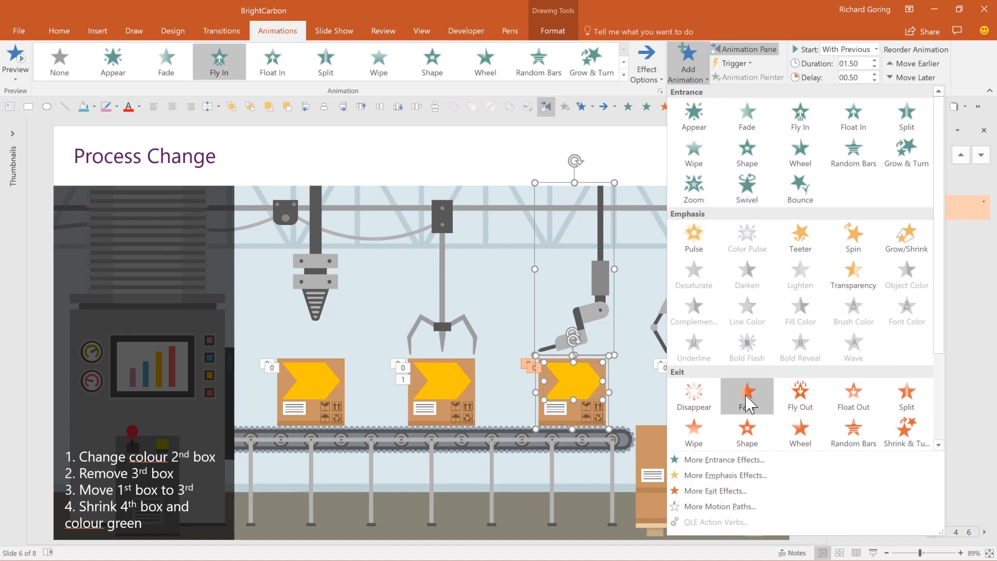
pyautogui.moveTo(752, 400)
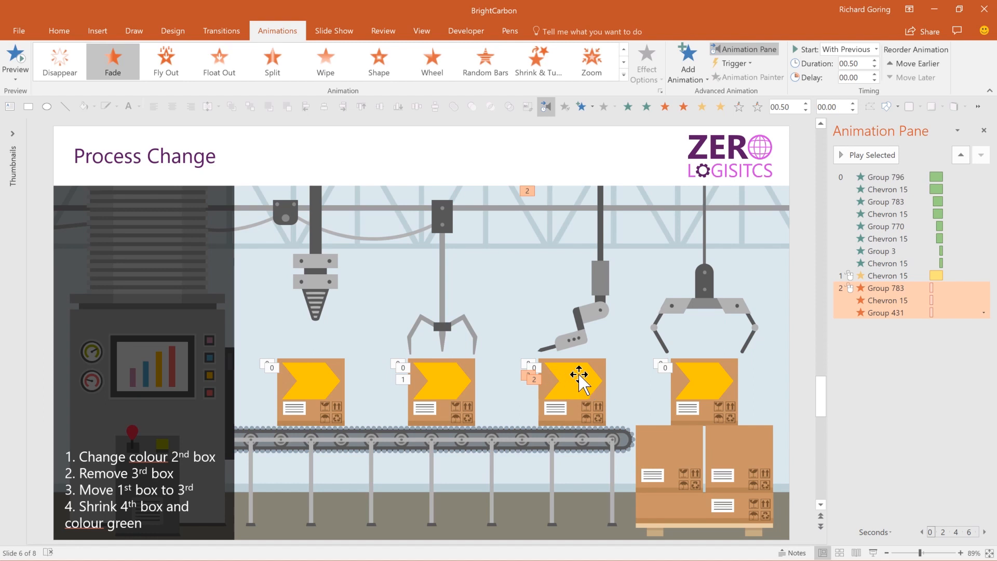
pyautogui.moveTo(311, 386)
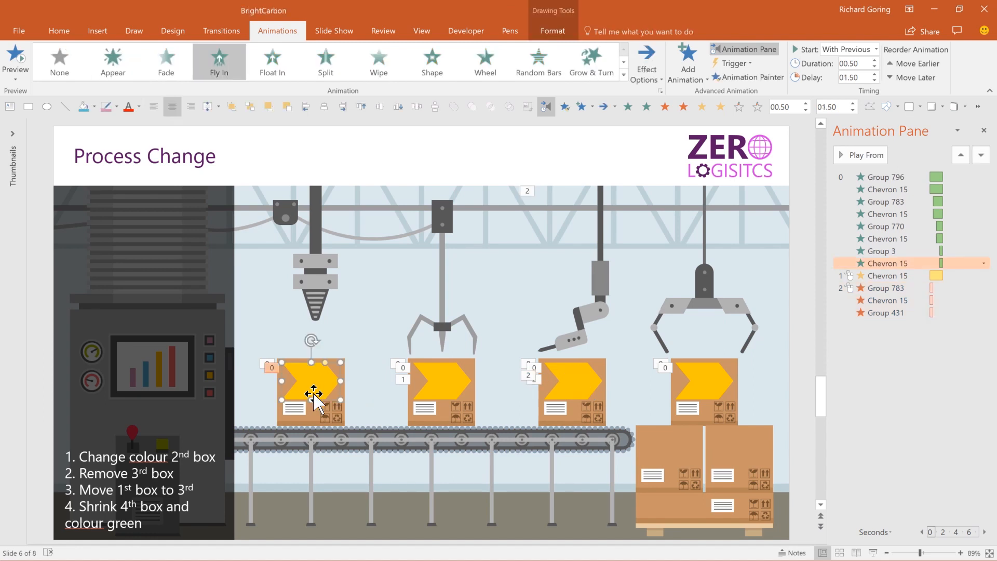
# - Add a Lines motion path to the first box and its arm, checking direction options
pyautogui.click(885, 251)
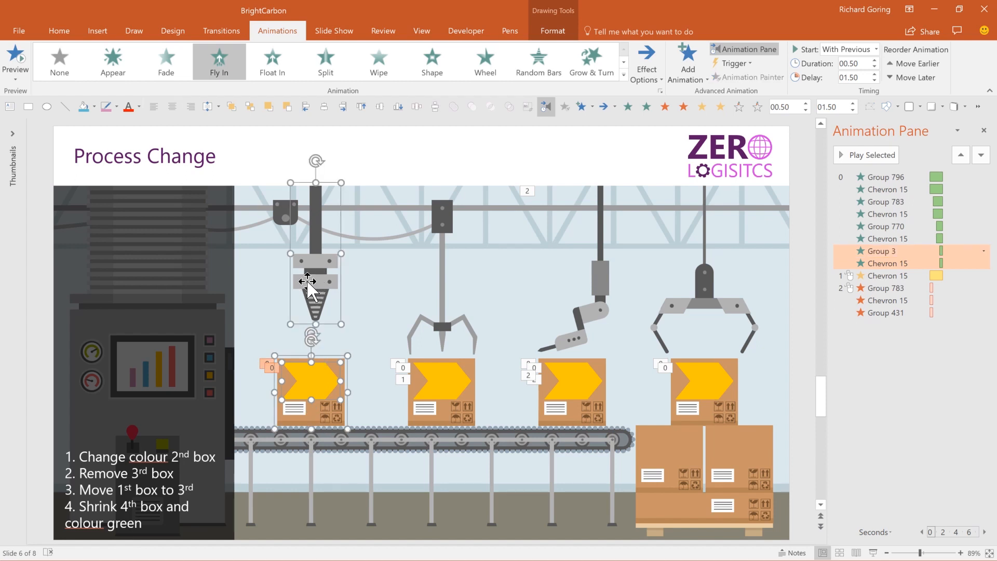
pyautogui.click(688, 60)
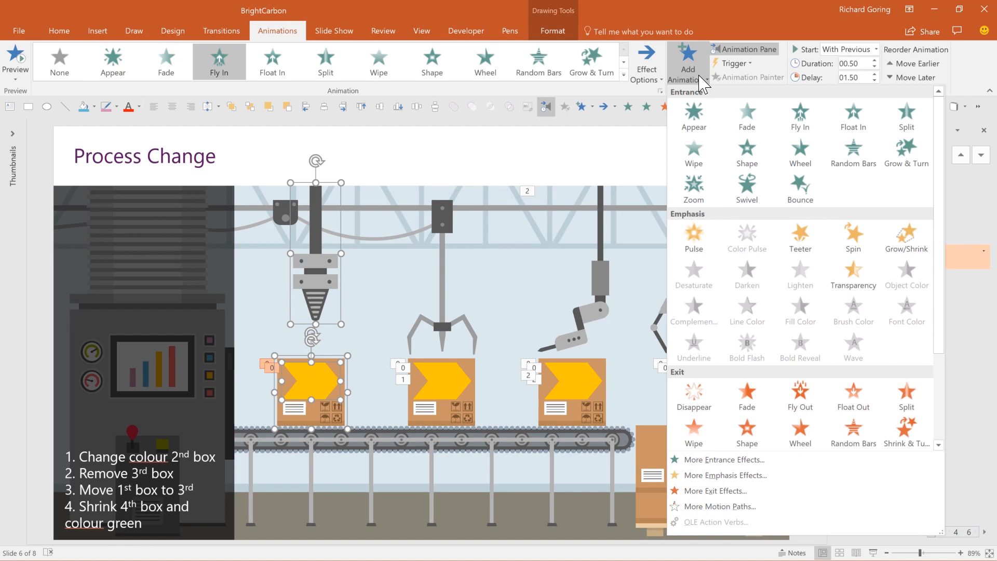
pyautogui.scroll(-3)
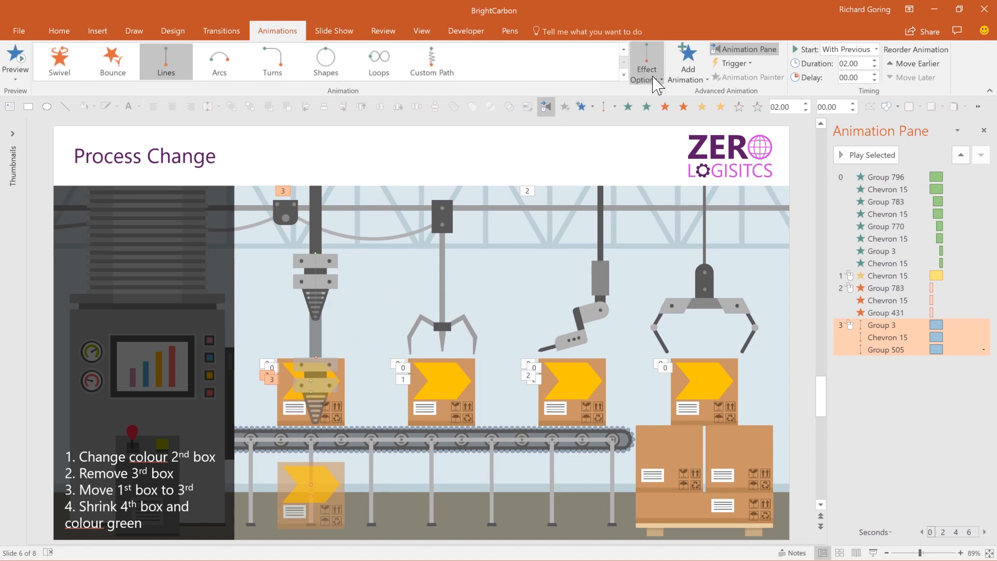
pyautogui.click(646, 62)
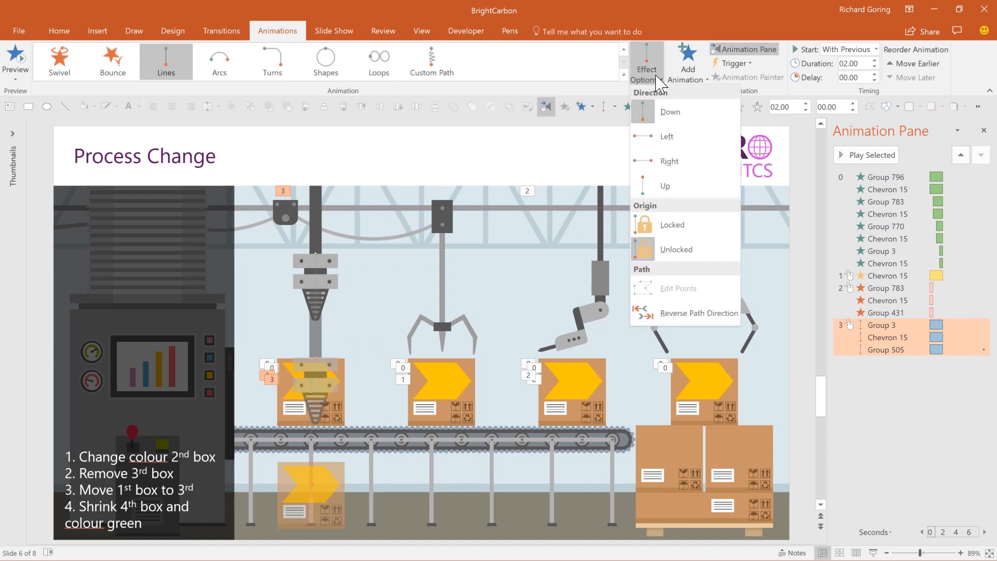
pyautogui.moveTo(679, 171)
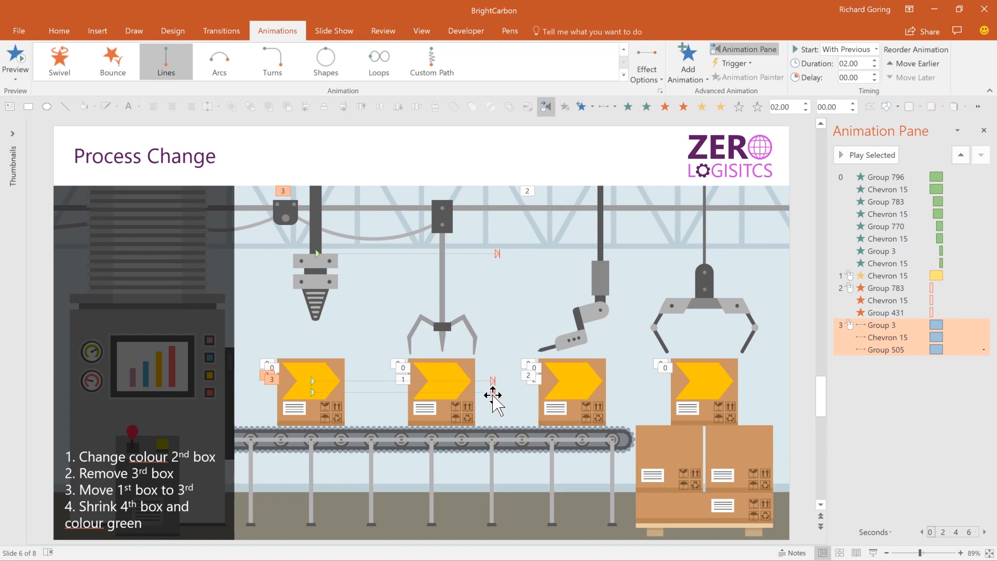
pyautogui.moveTo(494, 383)
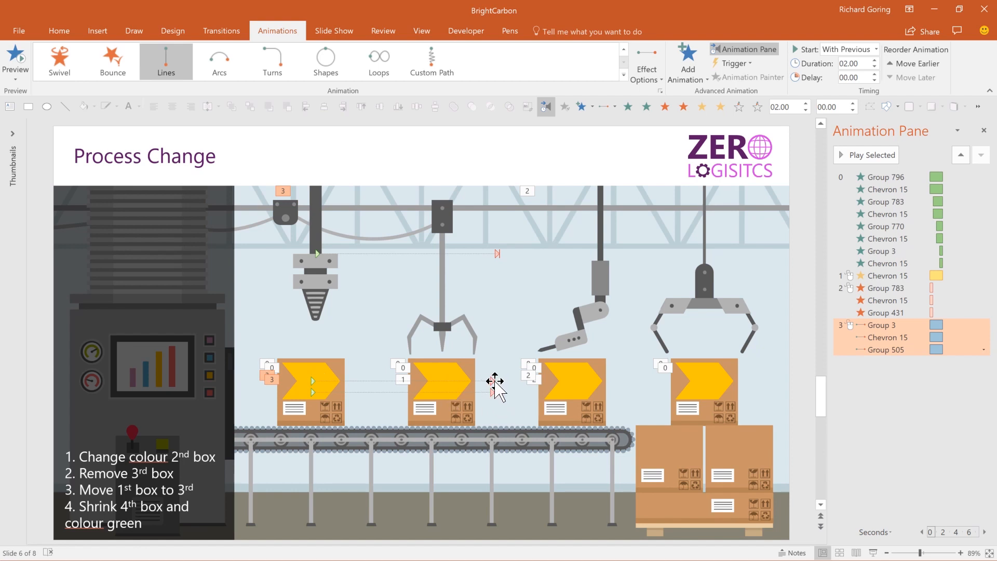
pyautogui.moveTo(491, 387)
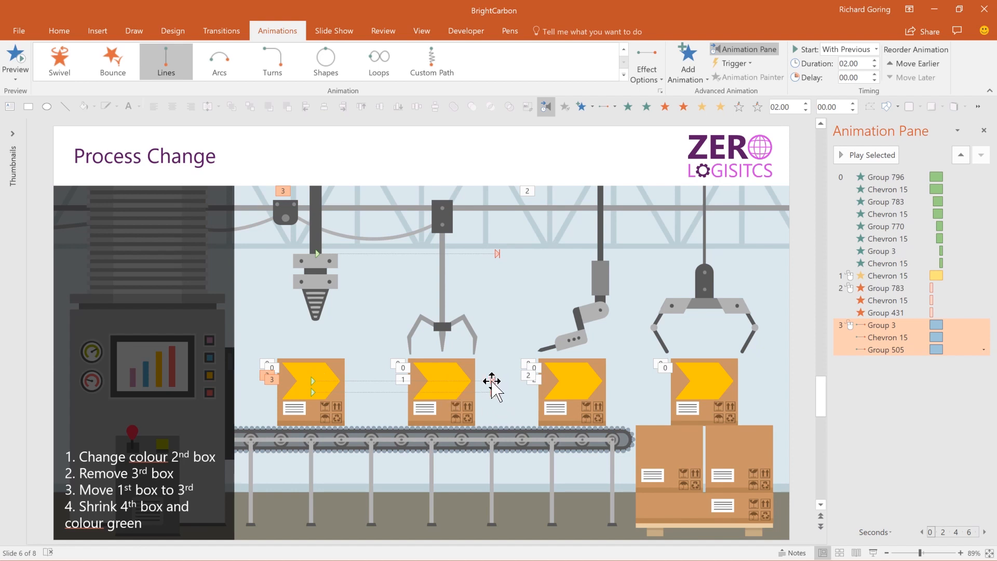
# - Extend the first box's motion path to the third box's position
pyautogui.click(887, 337)
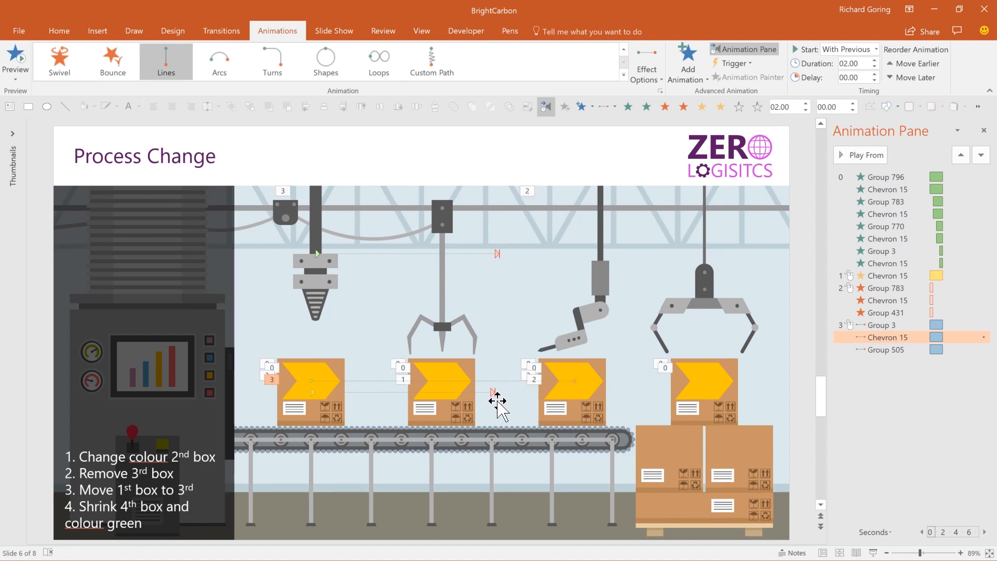
pyautogui.moveTo(494, 391)
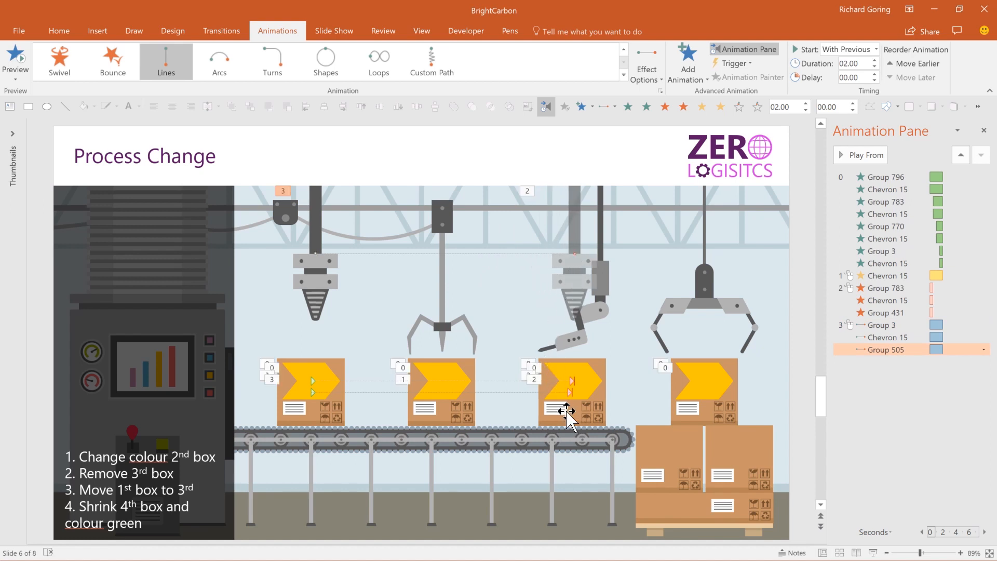
pyautogui.moveTo(715, 417)
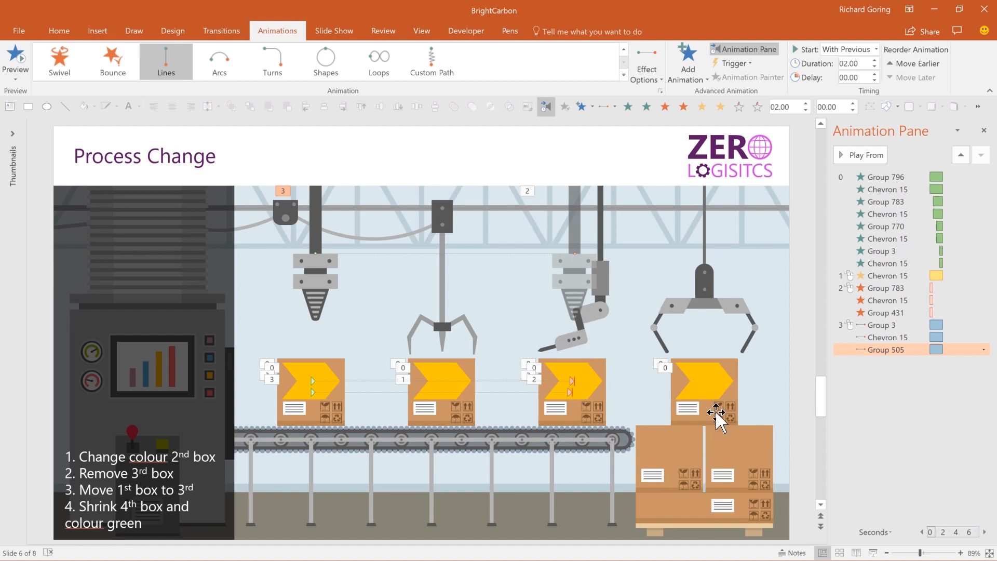
pyautogui.moveTo(707, 380)
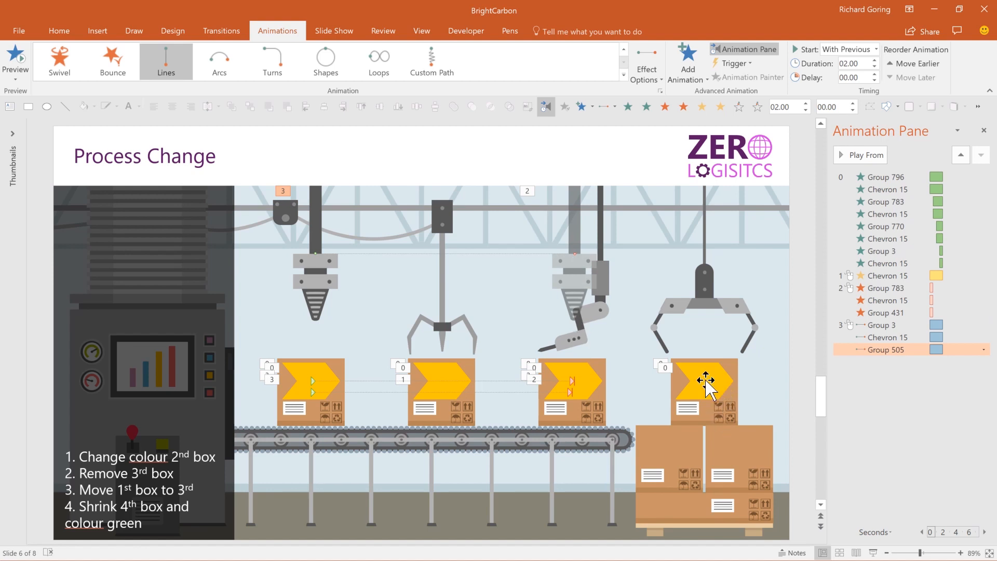
pyautogui.click(704, 385)
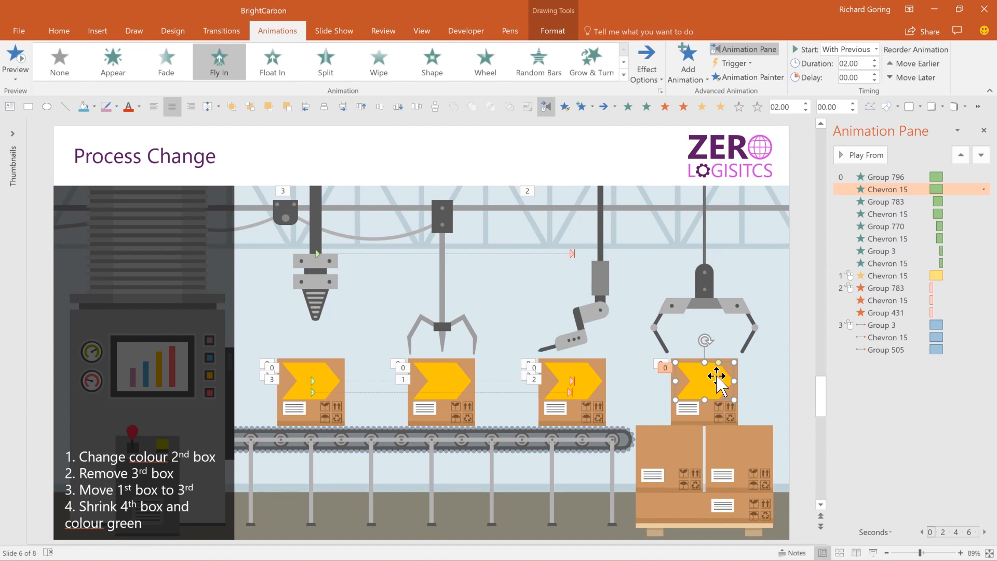
pyautogui.moveTo(725, 362)
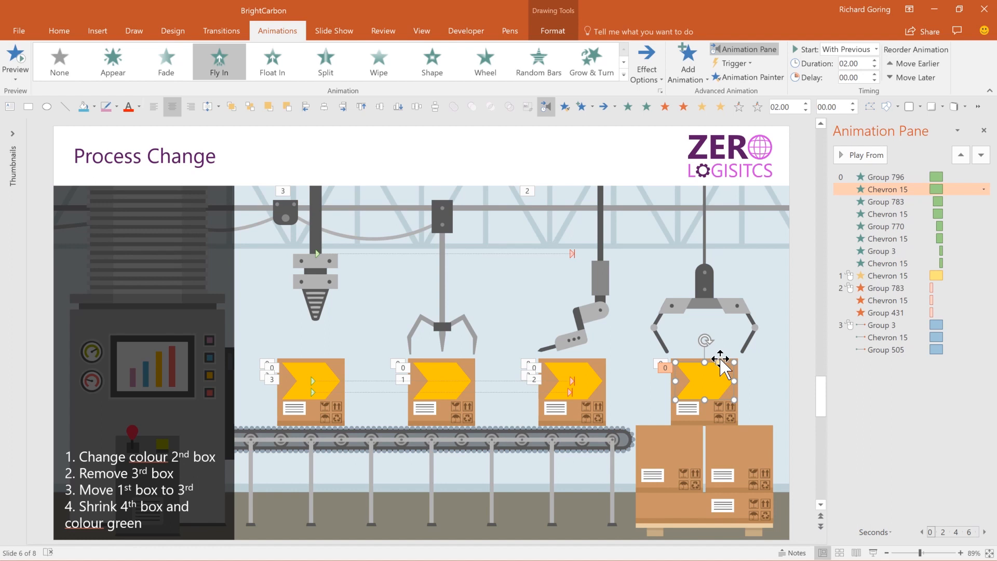
# - Add Grow/Shrink to the fourth chevron and review its direction and amount options
pyautogui.click(686, 60)
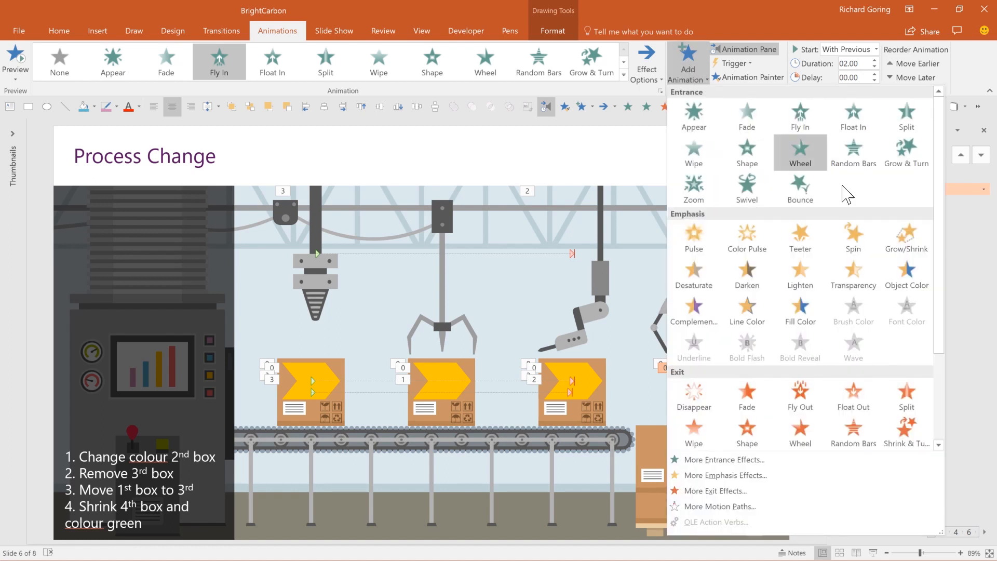
pyautogui.moveTo(913, 242)
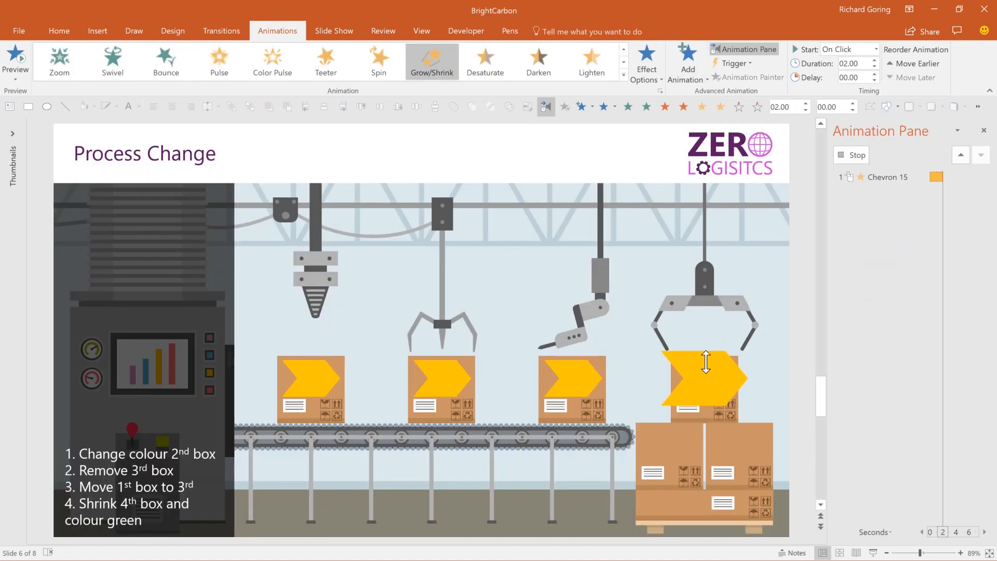
pyautogui.click(647, 57)
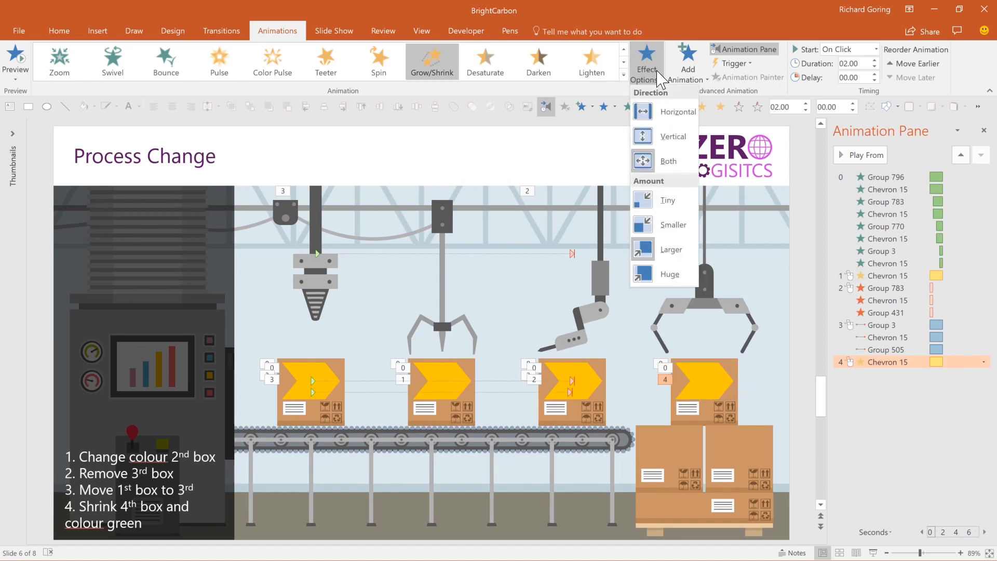
pyautogui.moveTo(679, 247)
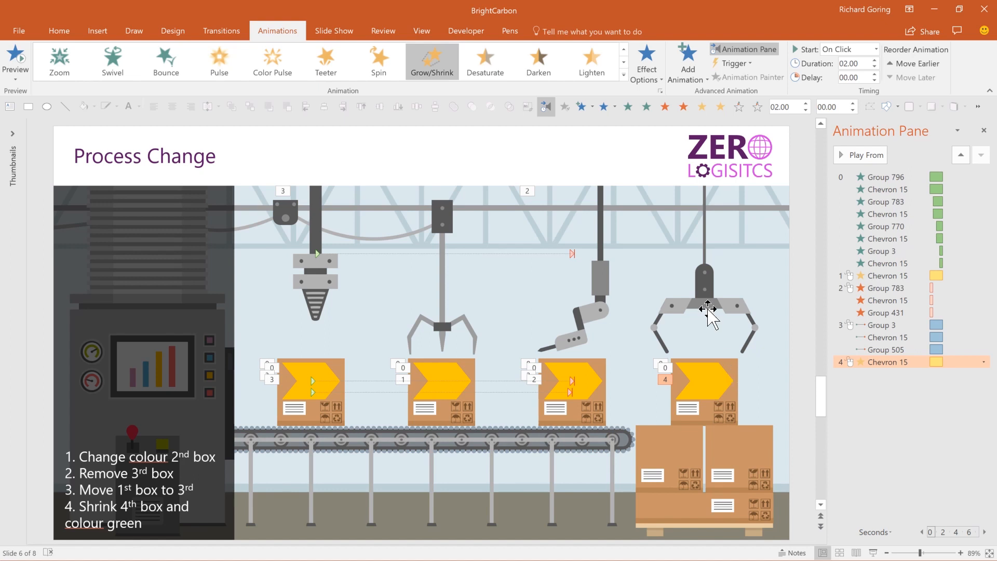
pyautogui.click(647, 63)
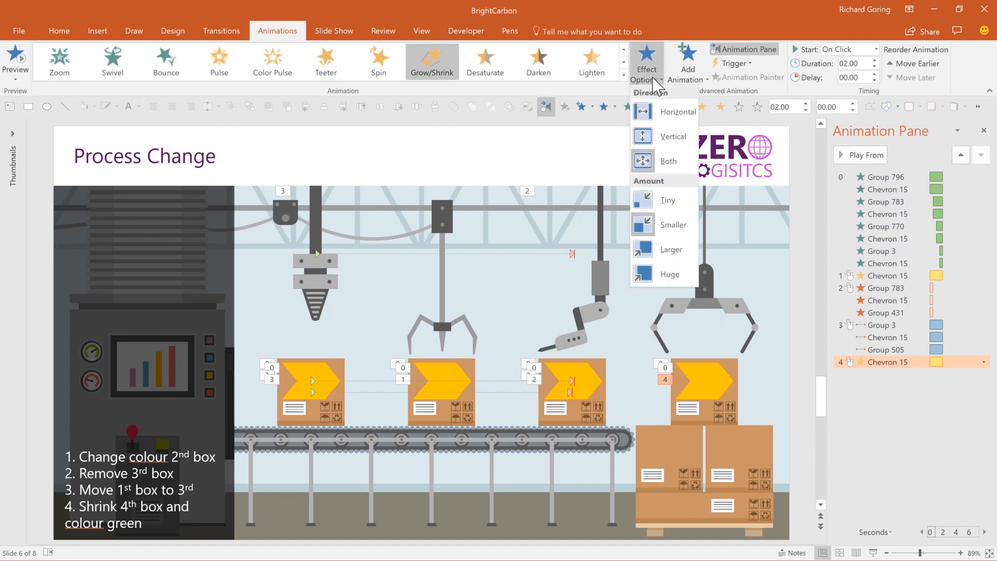
pyautogui.moveTo(675, 118)
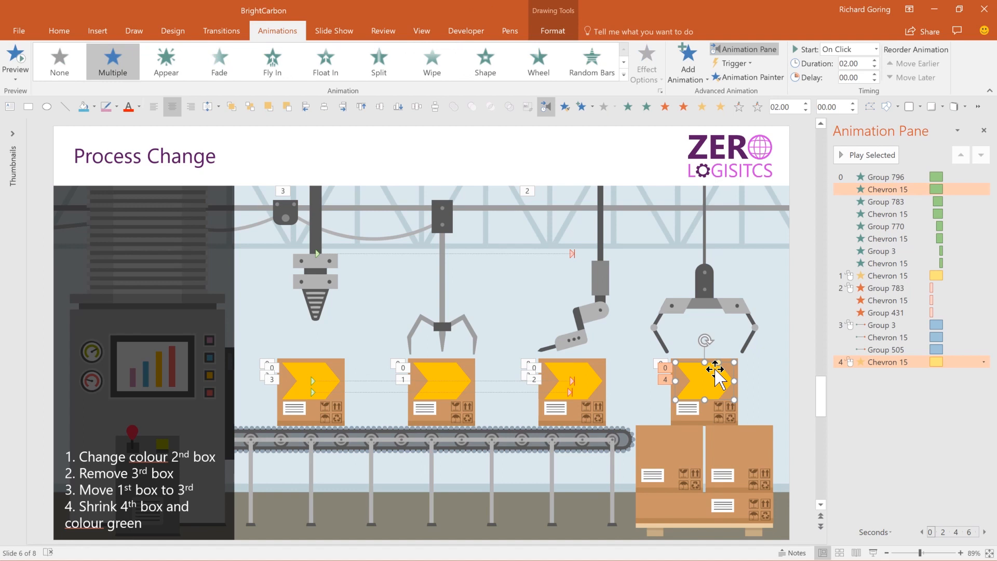
pyautogui.moveTo(717, 373)
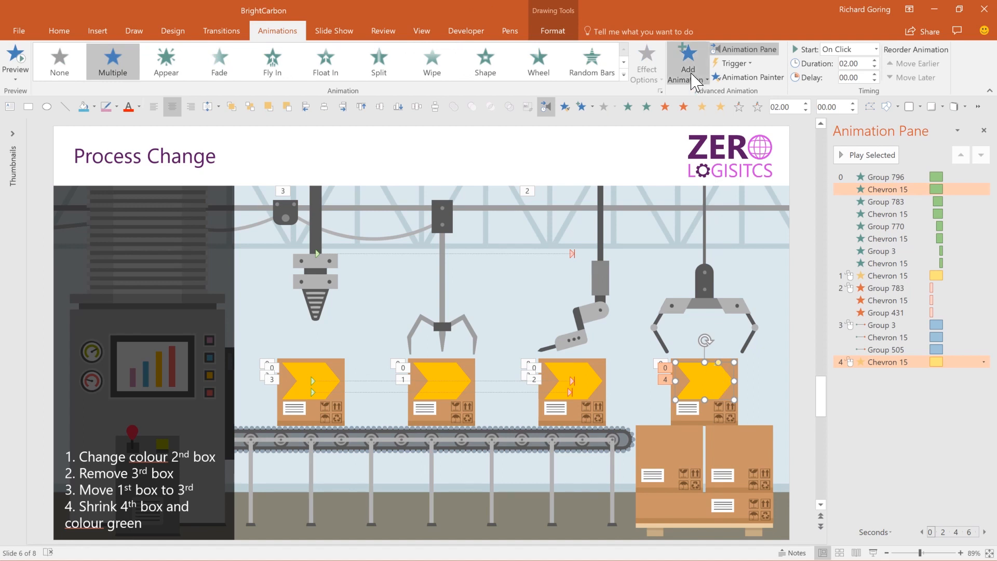
# - Add a Fill Color emphasis to the fourth chevron as step five
pyautogui.click(687, 57)
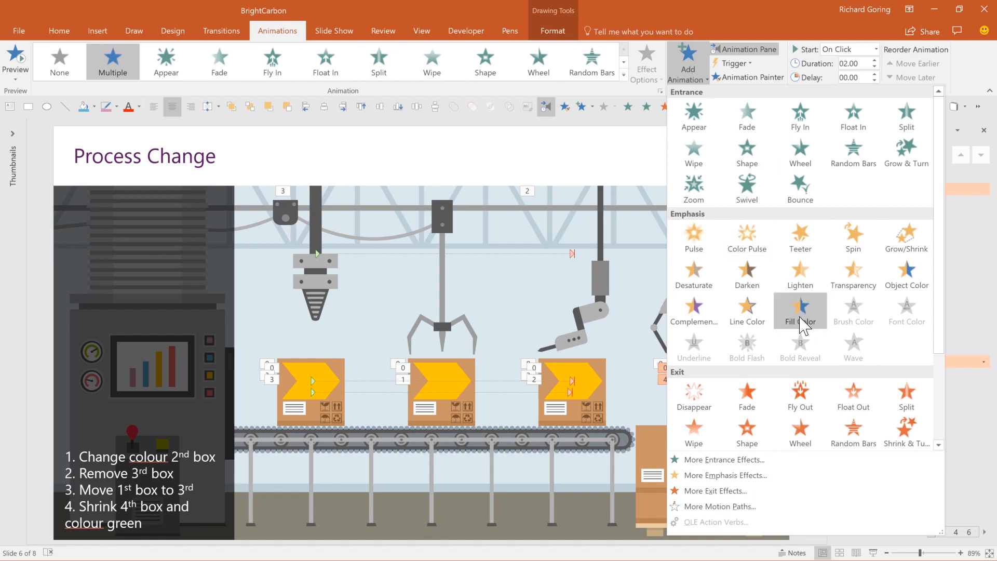
pyautogui.click(800, 310)
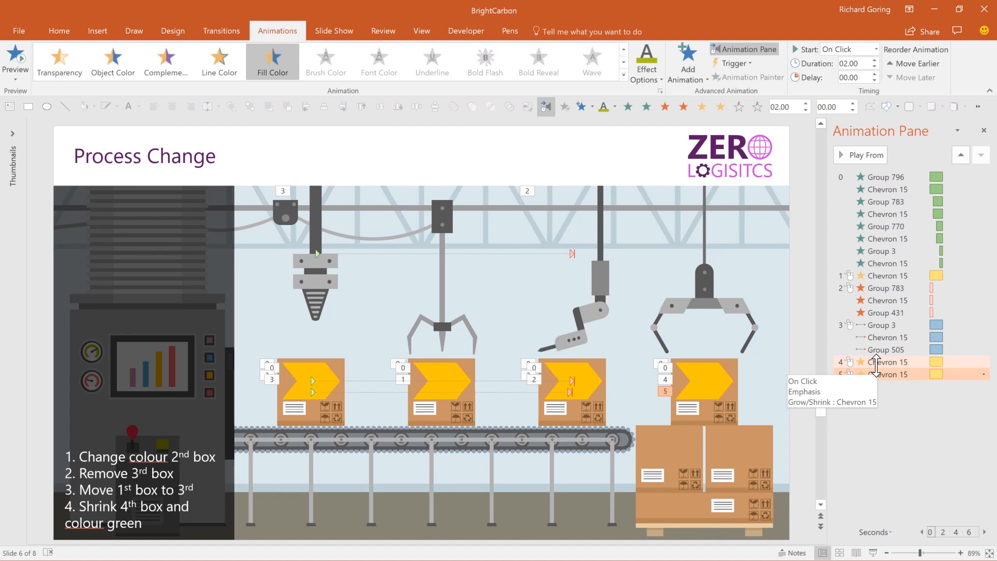
# - Set the fourth chevron's Fill Color animation to Start With Previous
pyautogui.click(984, 374)
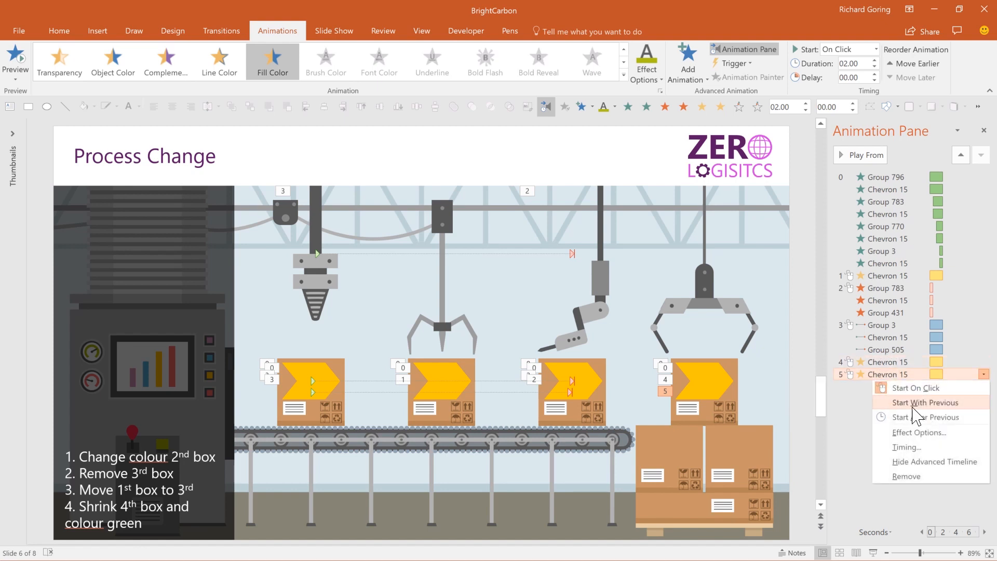
pyautogui.click(924, 403)
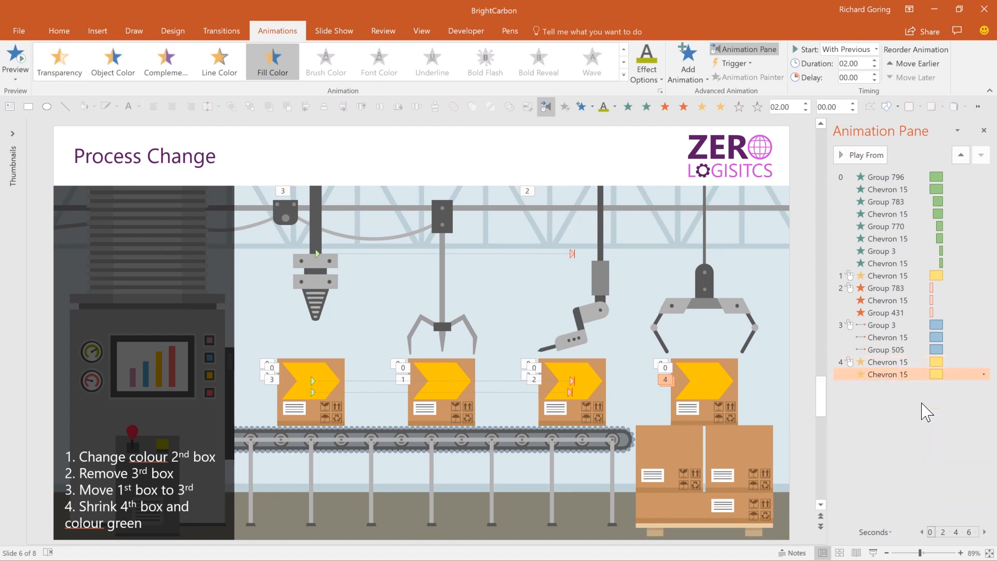
pyautogui.click(880, 325)
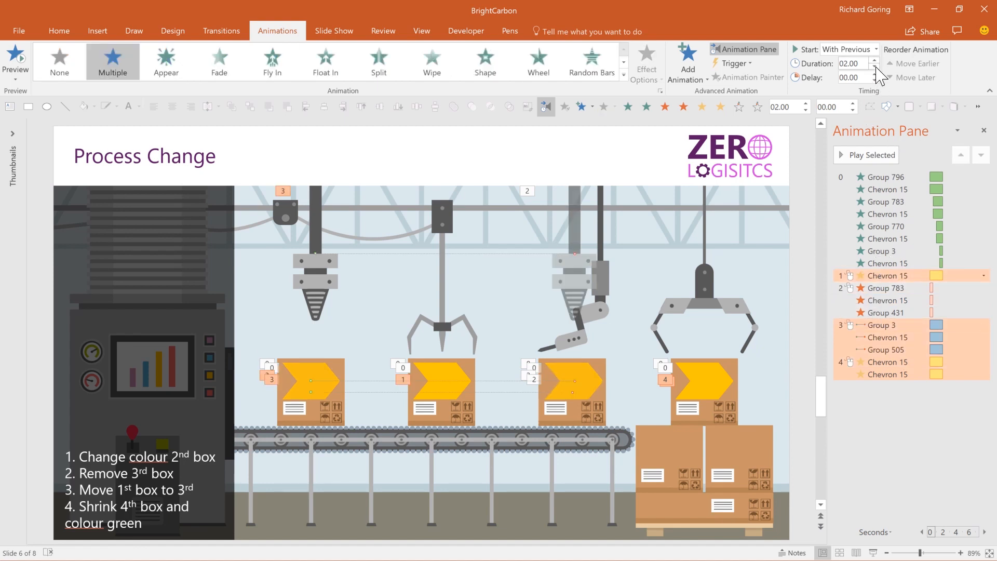
pyautogui.moveTo(879, 74)
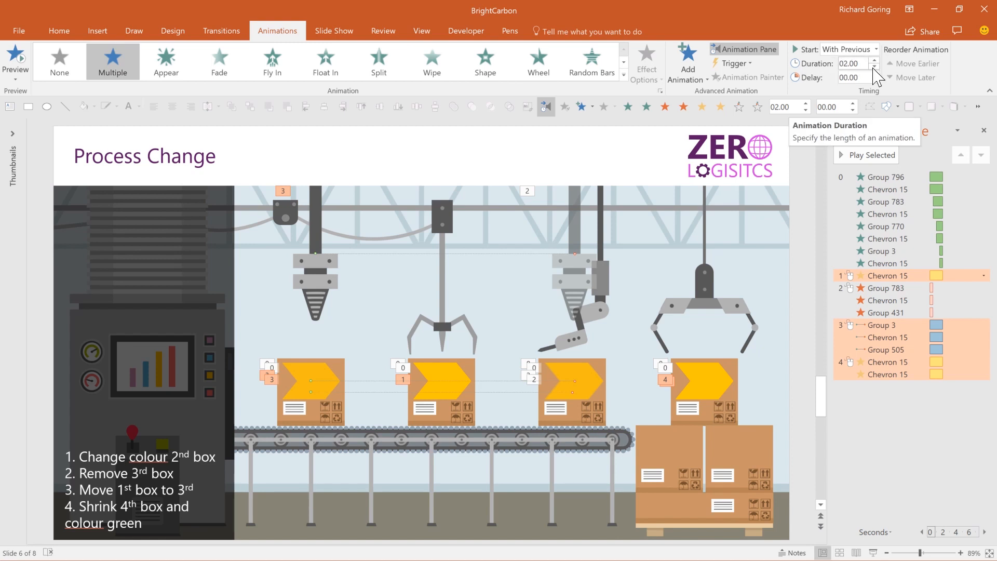